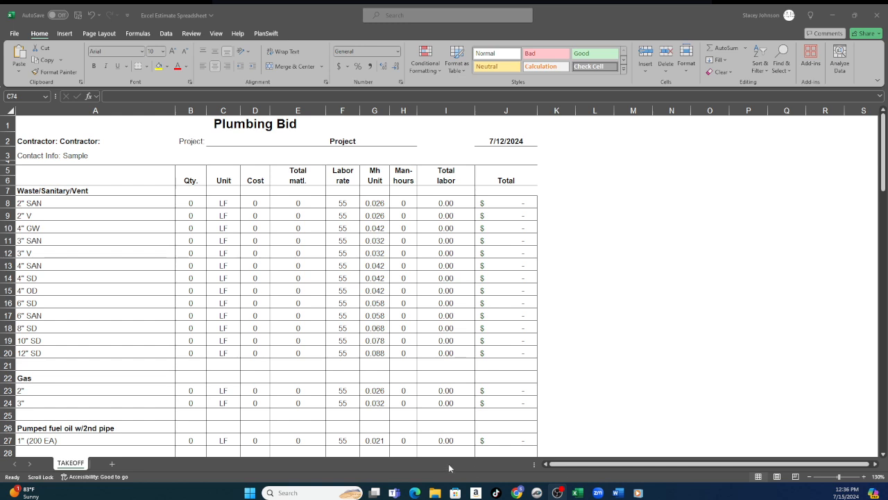
mouse_move(120, 242)
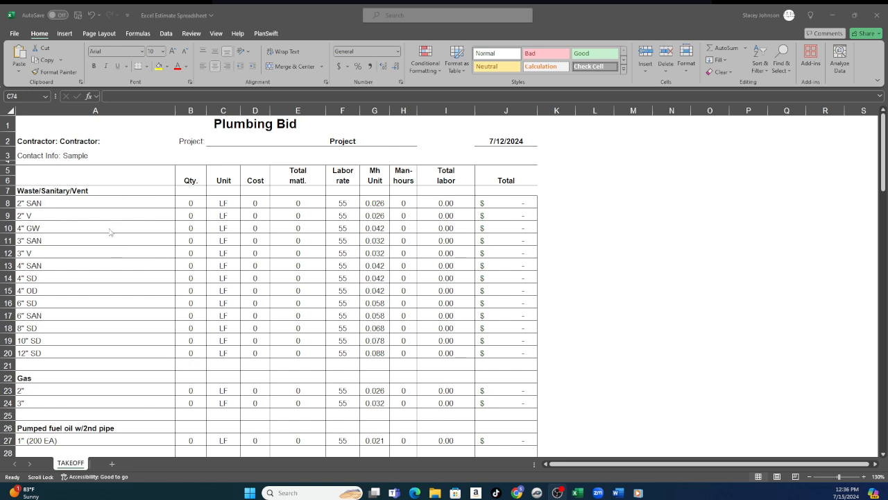
scroll("down", 3)
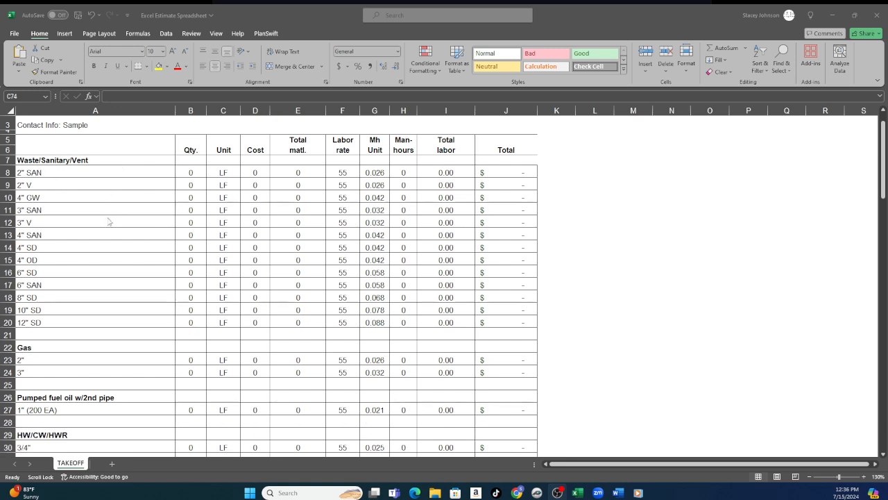
mouse_move(131, 242)
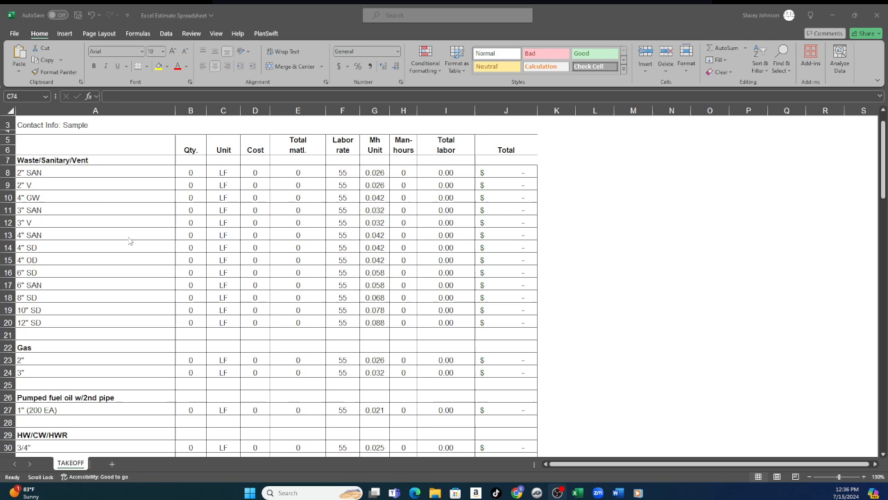
scroll("down", 3)
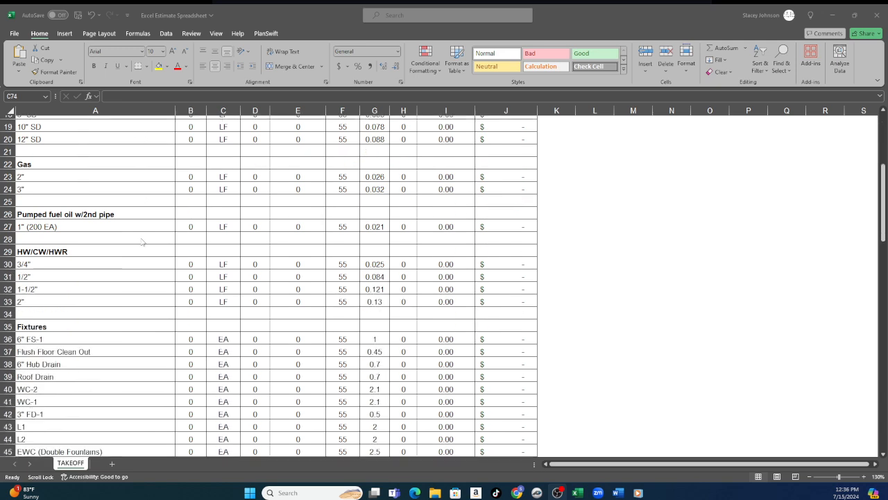
mouse_move(148, 249)
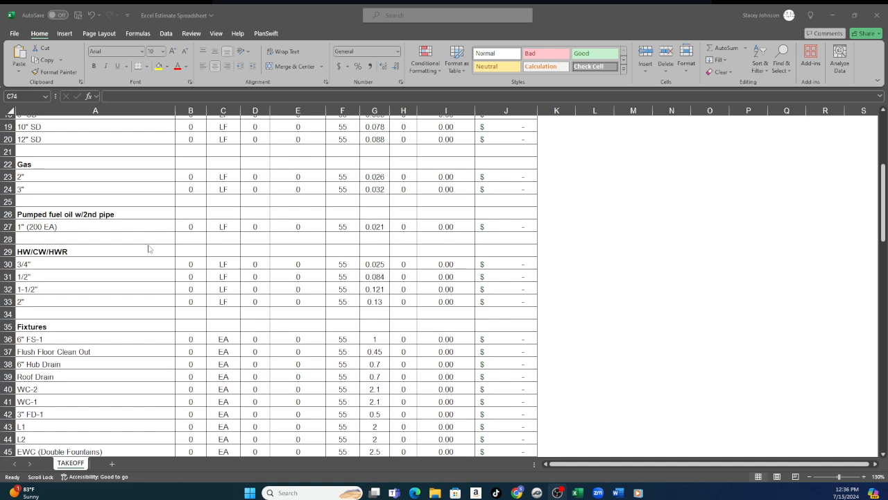
scroll("down", 3)
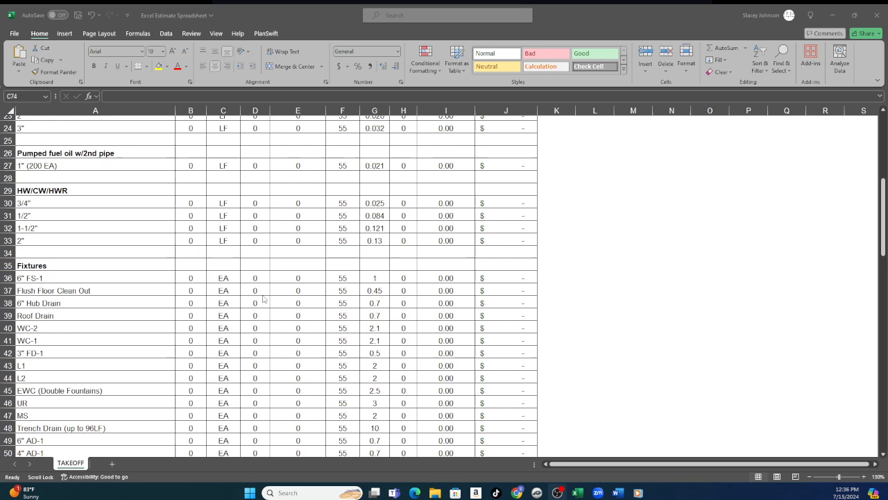
scroll("down", 3)
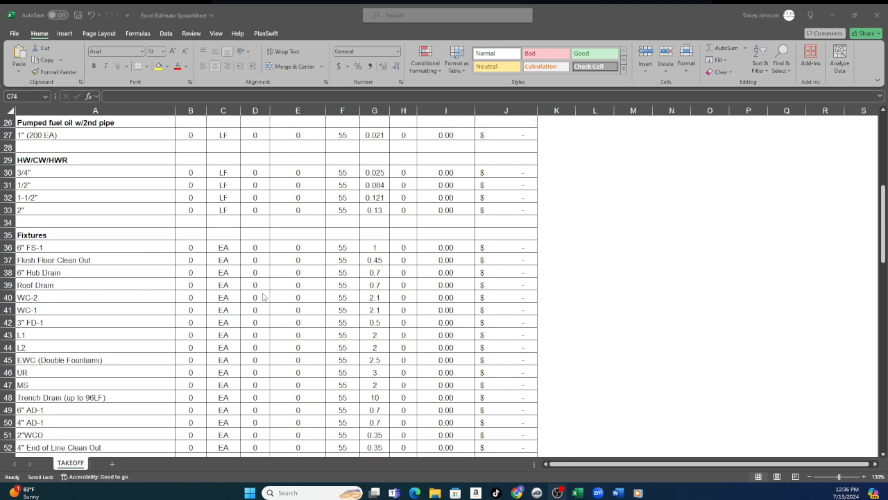
scroll("down", 3)
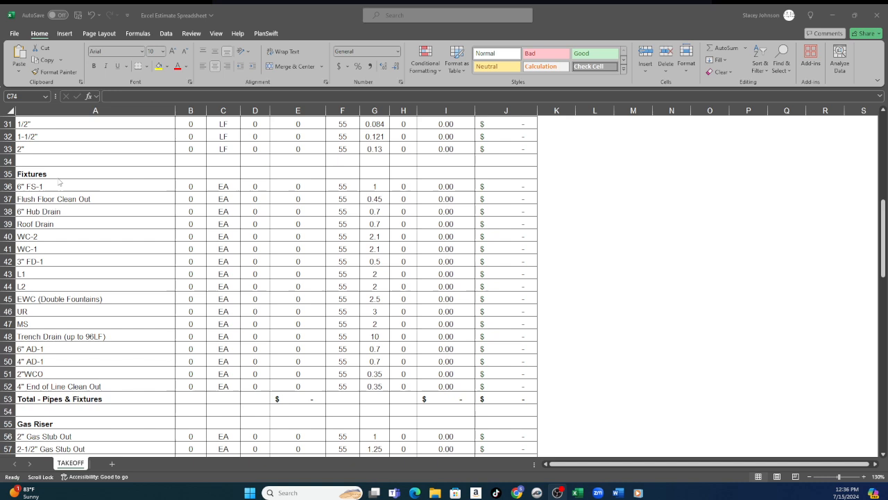
scroll("up", 3)
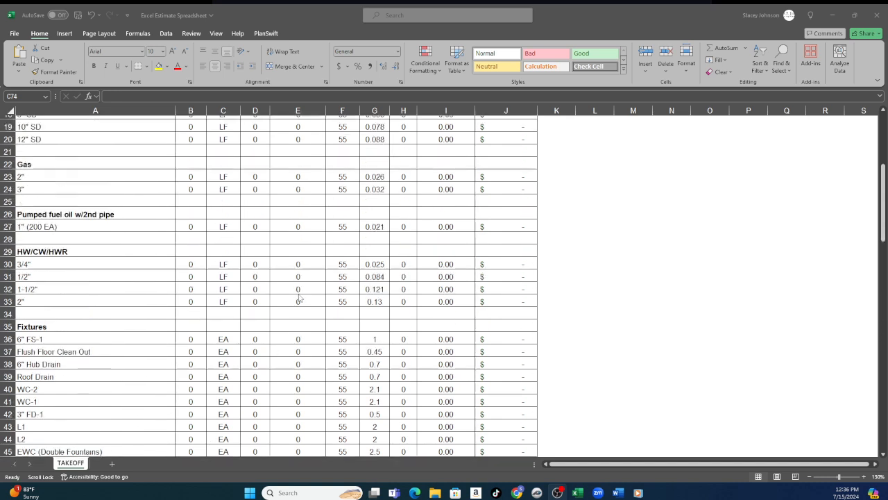
scroll("up", 3)
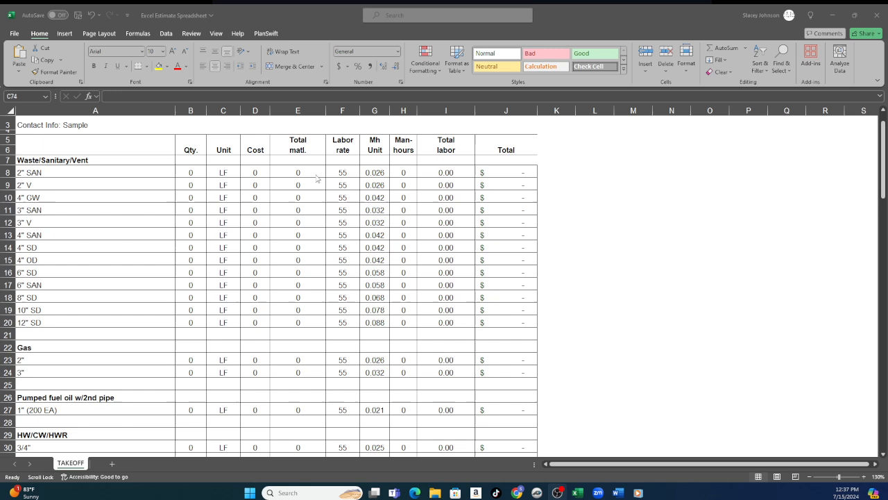
mouse_move(381, 254)
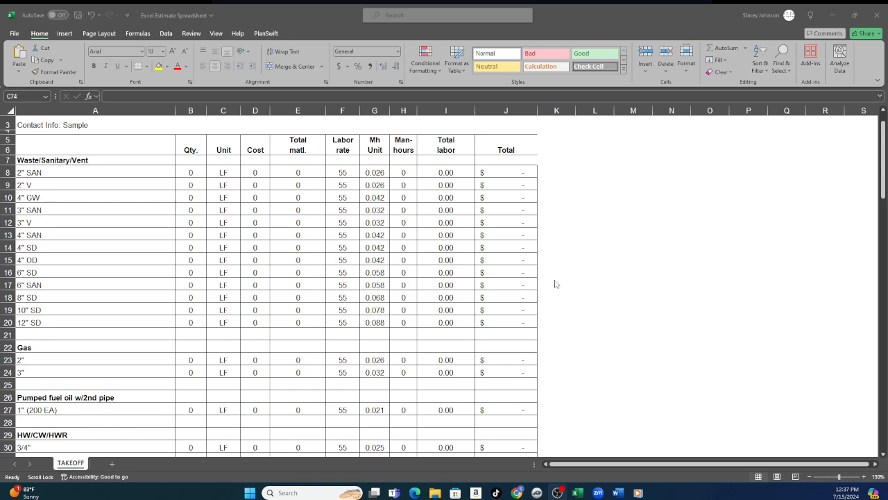
scroll("up", 3)
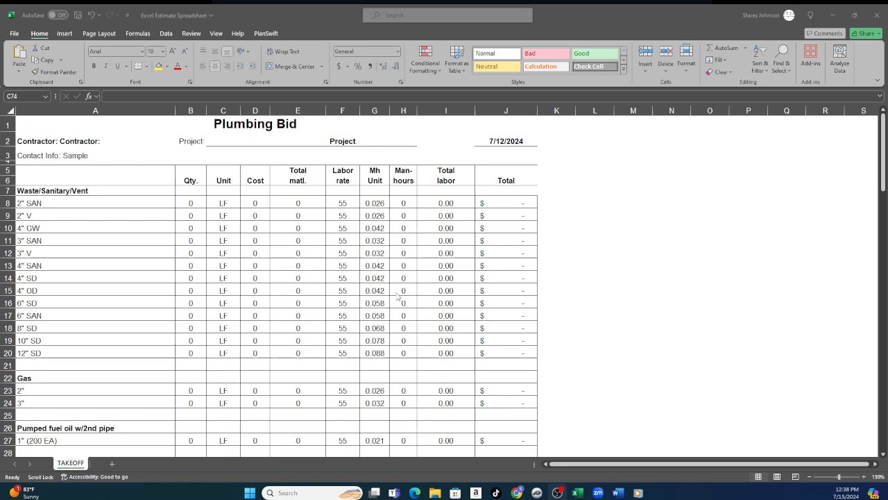
scroll("down", 3)
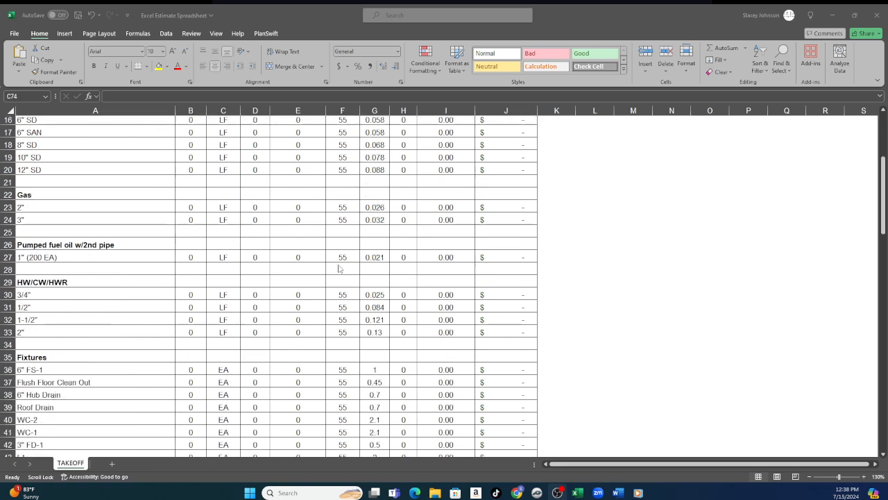
scroll("down", 3)
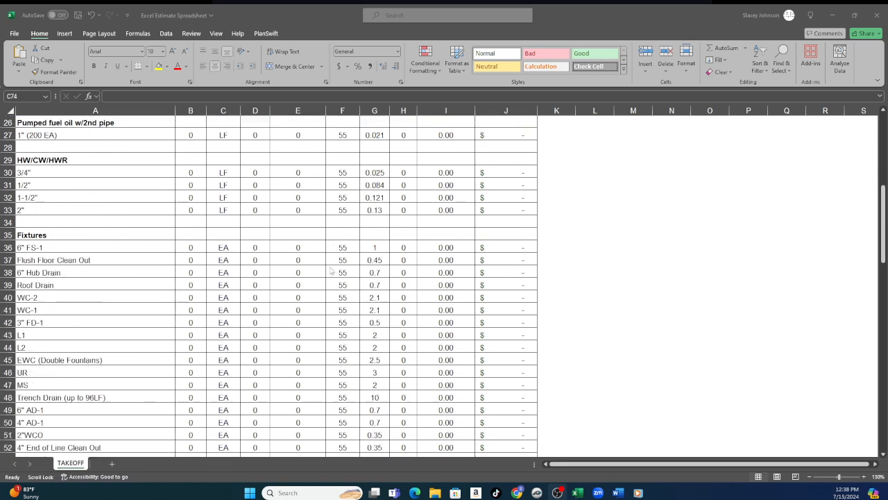
scroll("down", 3)
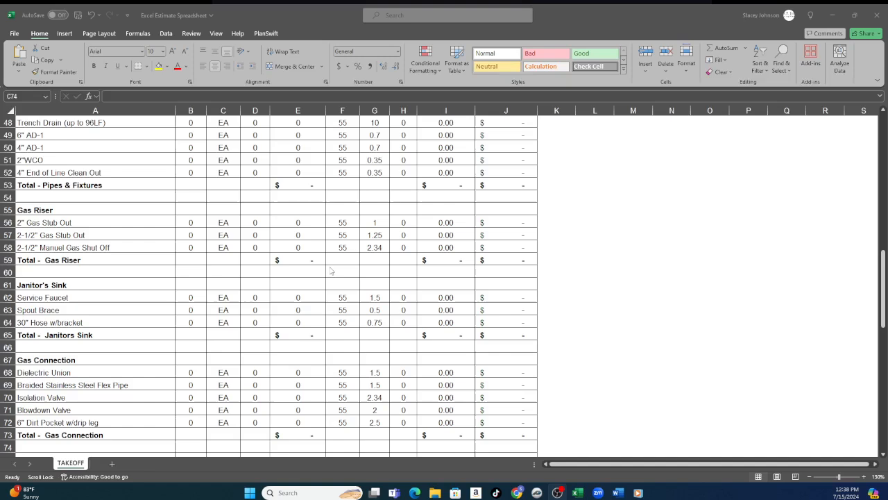
scroll("down", 3)
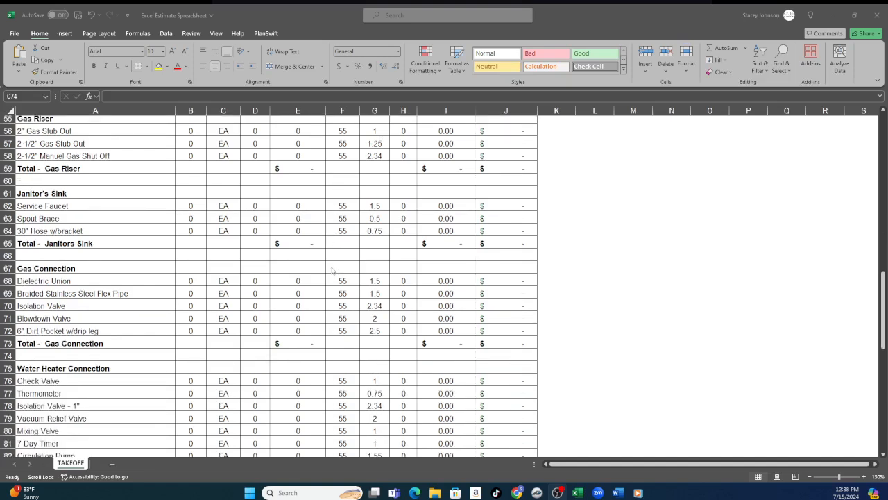
mouse_move(335, 270)
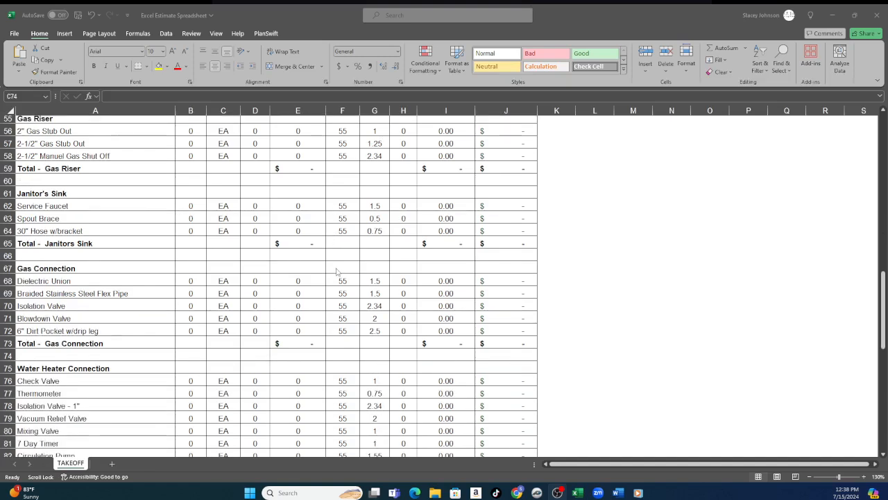
scroll("down", 3)
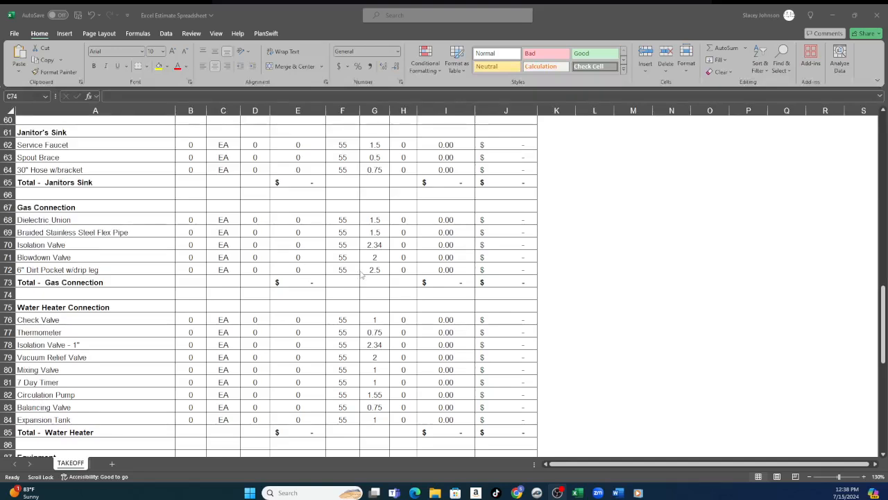
scroll("down", 3)
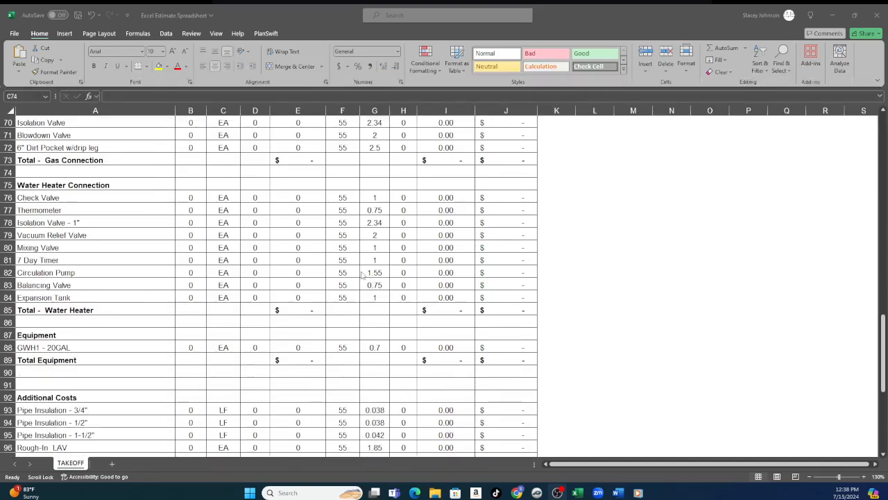
scroll("down", 3)
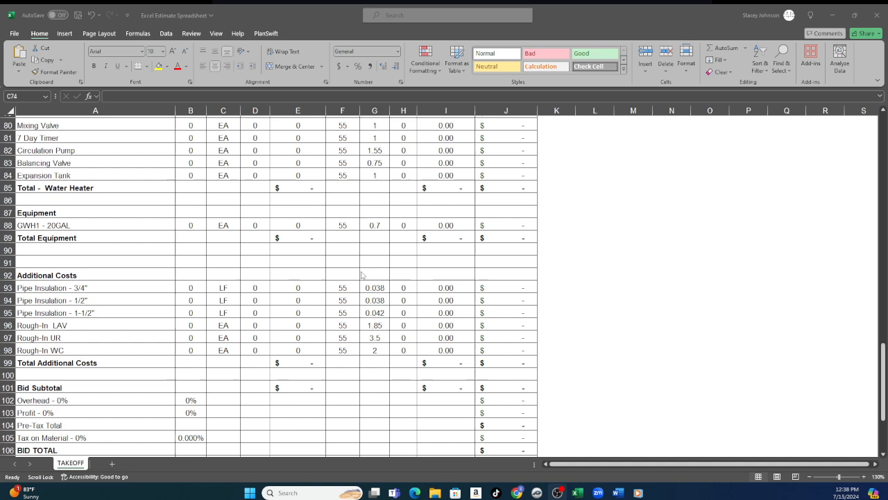
scroll("down", 3)
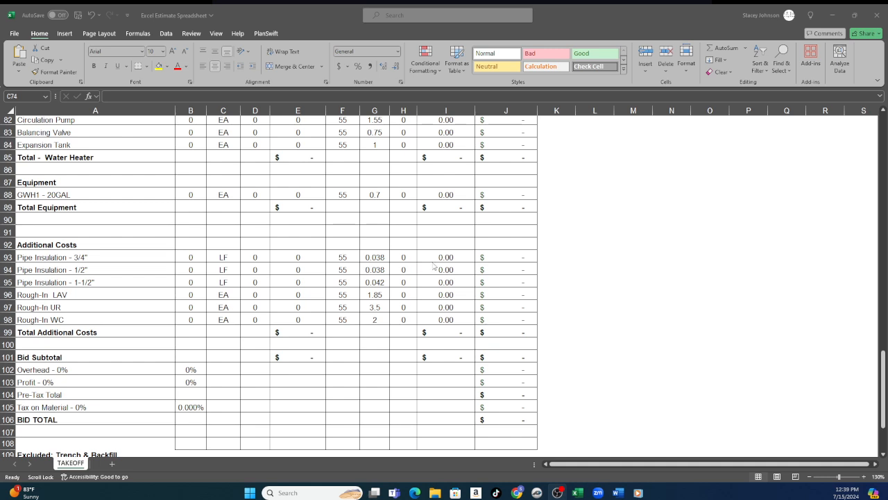
mouse_move(594, 9)
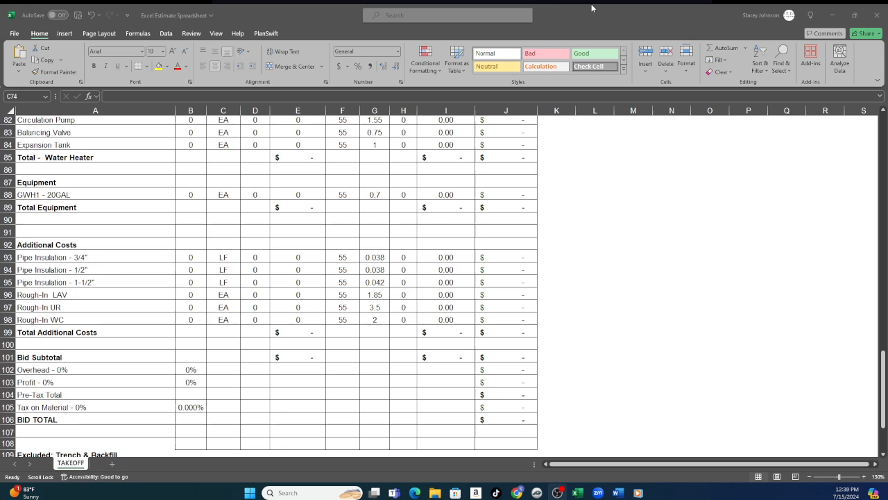